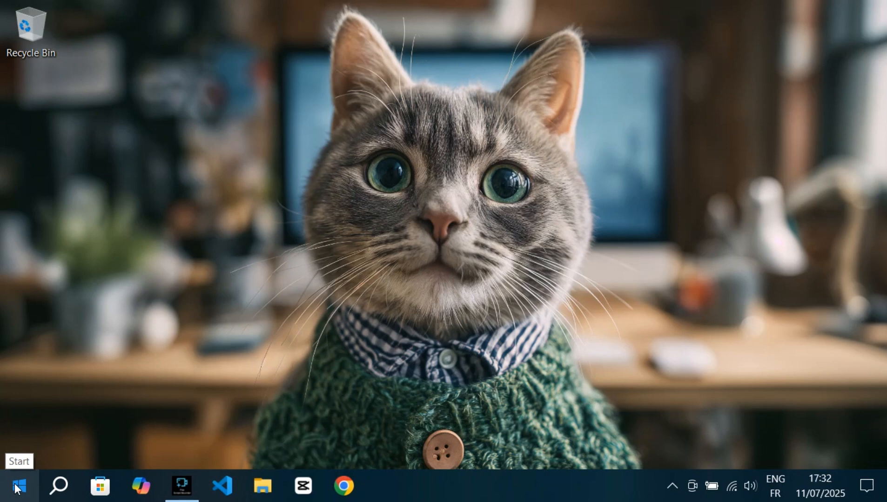
Step: Bring up the Start button's power-user menu listing Disk Management and other system tools
{"action": "right_click", "coordinate": [15, 485]}
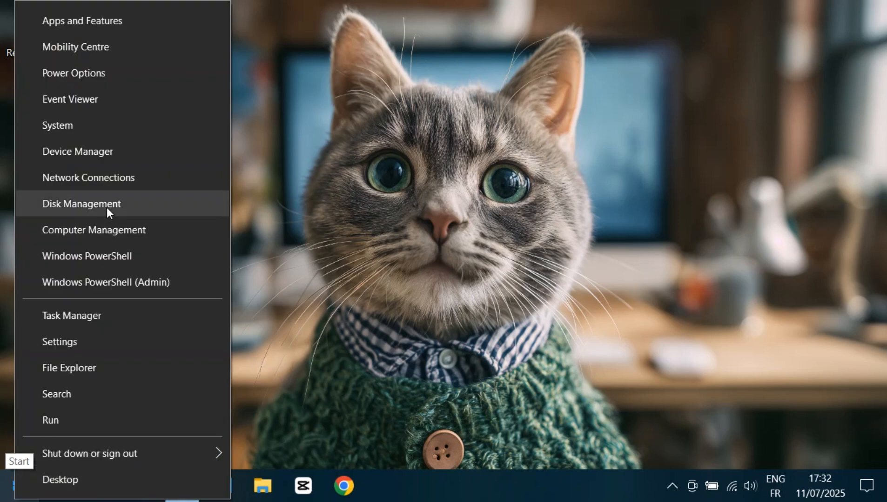
{"action": "mouse_move", "coordinate": [381, 216]}
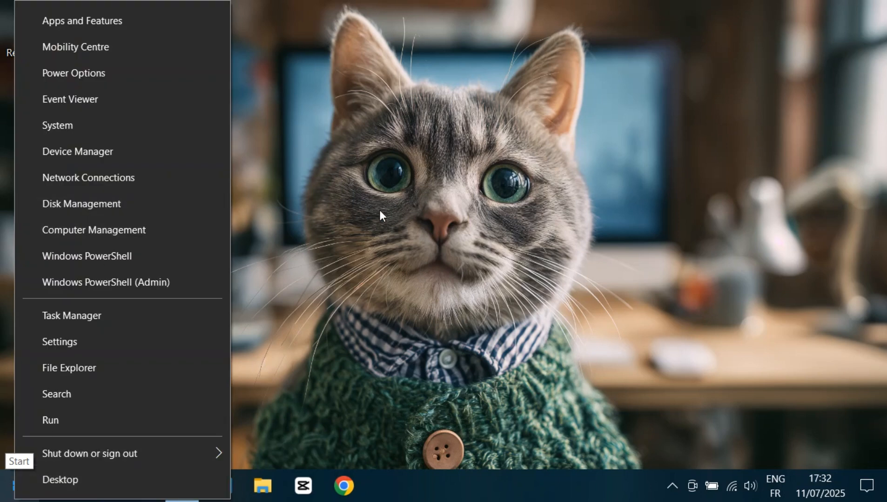
Step: Launch the Disk Management console by running diskmgmt.msc from the Run dialog
{"action": "key", "text": "win+r"}
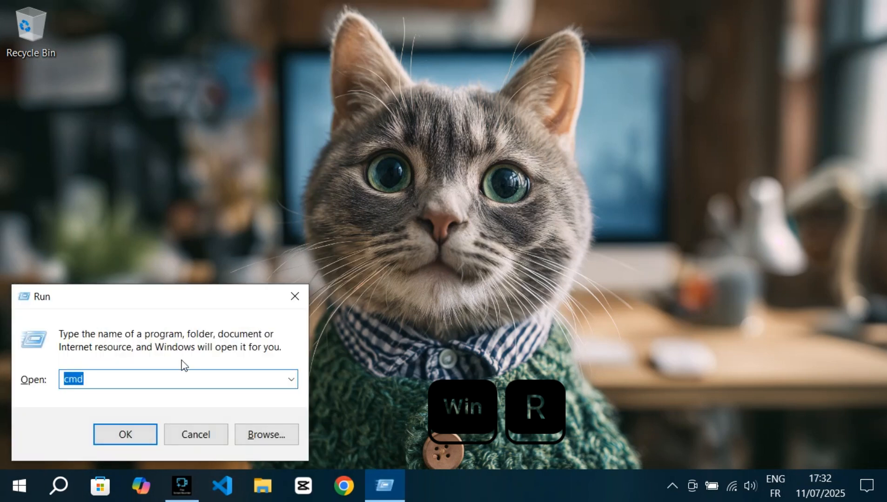
{"action": "type", "text": "diskmgmt.msc"}
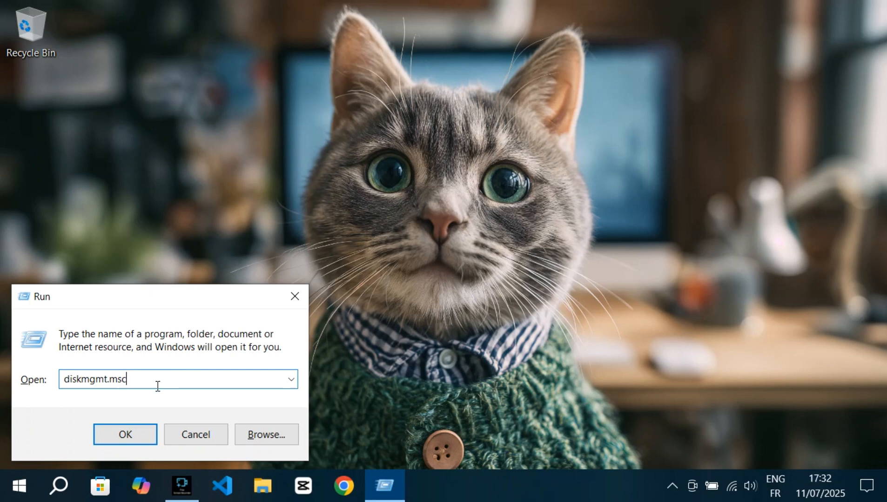
{"action": "left_click", "coordinate": [125, 435]}
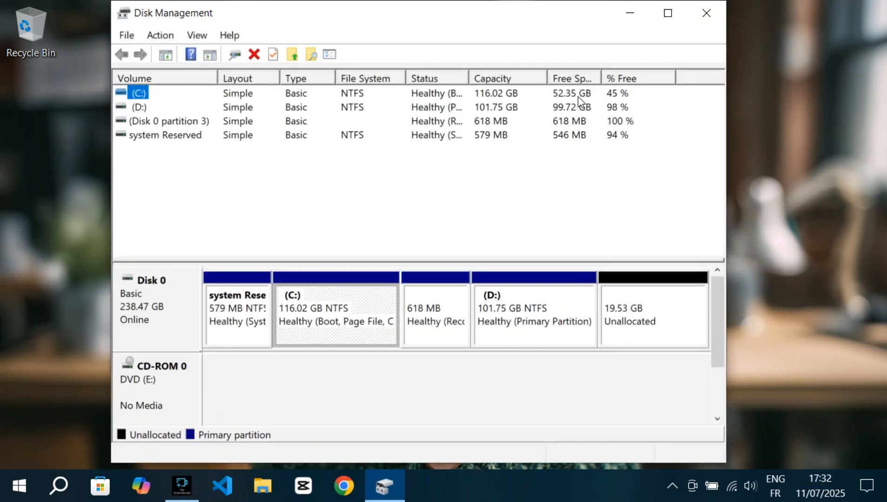
Step: Maximize Disk Management to view Disk 0 with D: at 101.75 GB and 19.53 GB unallocated
{"action": "left_click", "coordinate": [667, 13]}
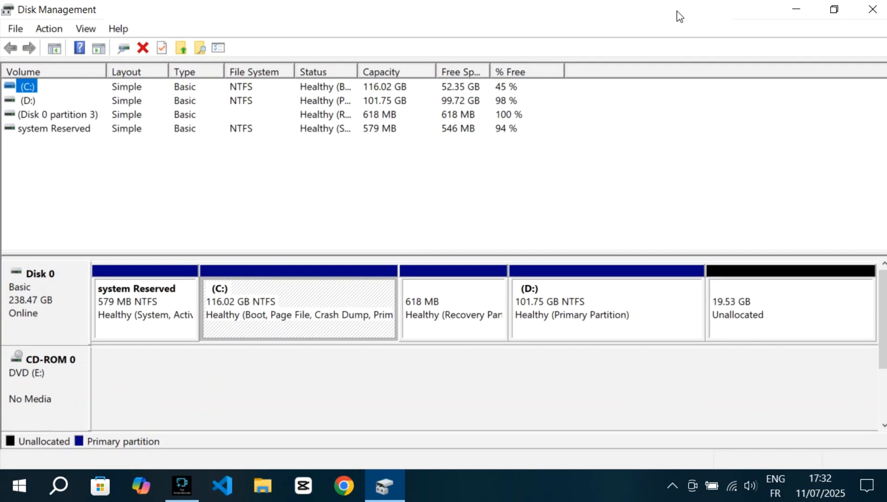
{"action": "mouse_move", "coordinate": [248, 305]}
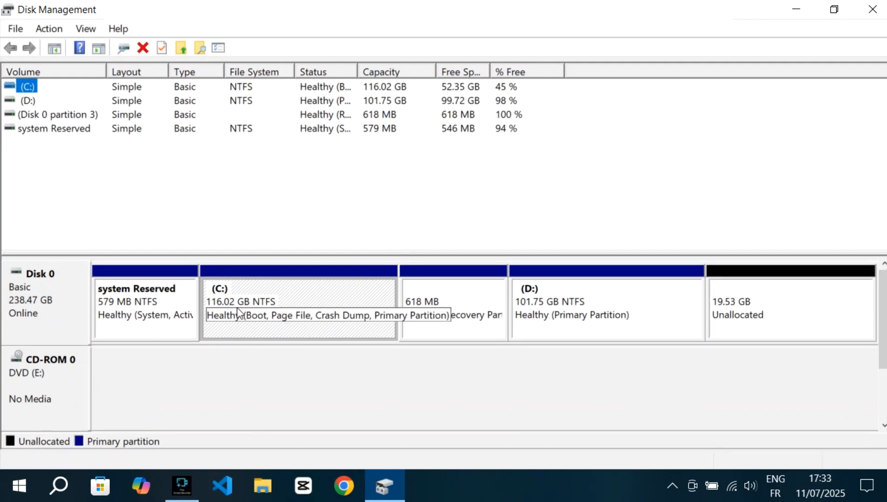
{"action": "mouse_move", "coordinate": [155, 329]}
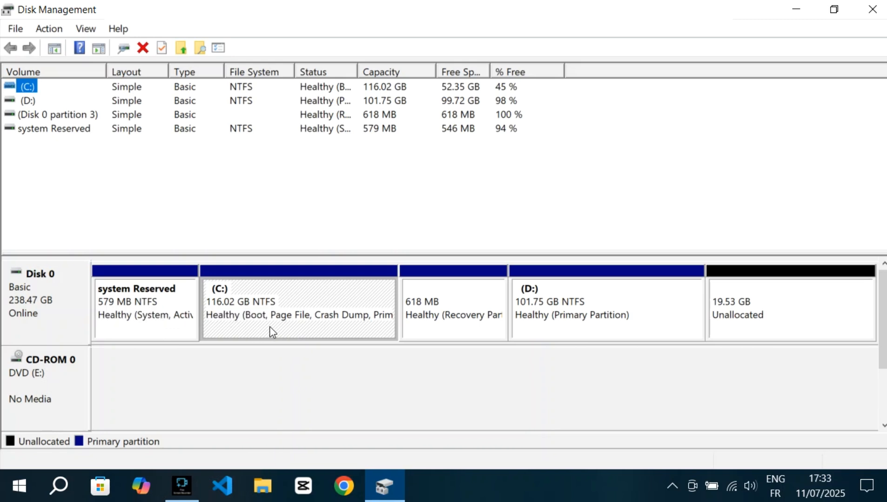
{"action": "mouse_move", "coordinate": [225, 334]}
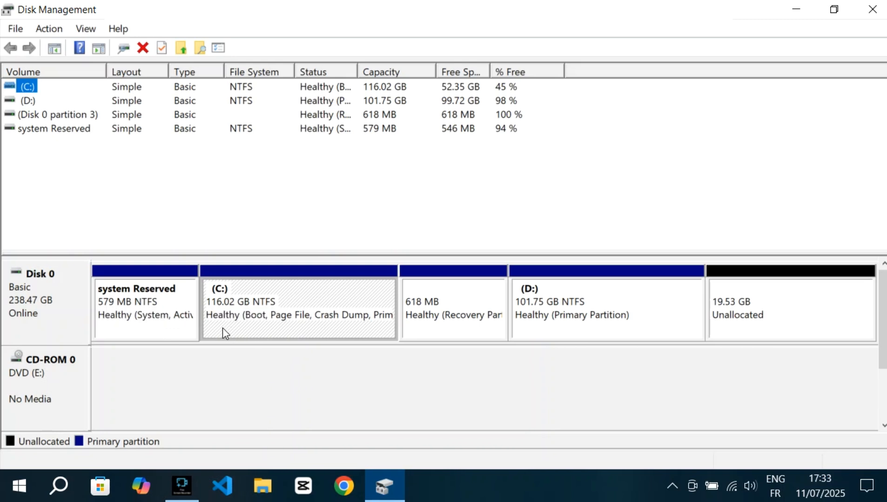
{"action": "mouse_move", "coordinate": [231, 333]}
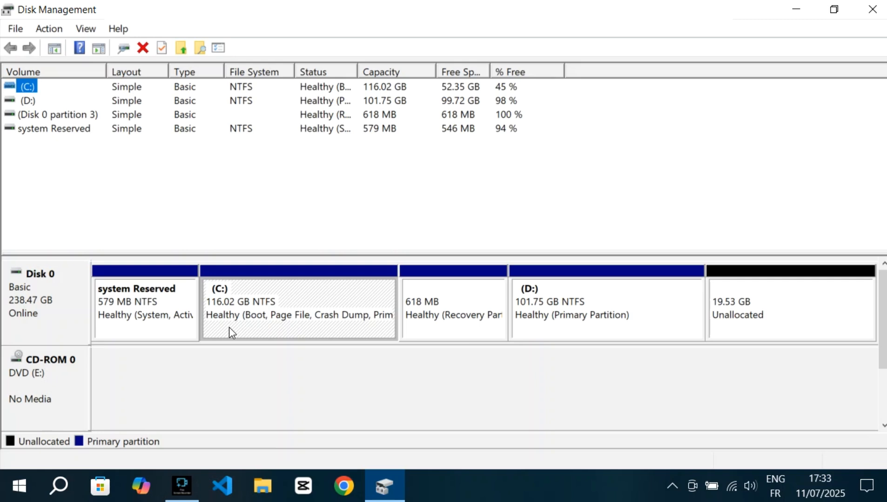
{"action": "mouse_move", "coordinate": [453, 327]}
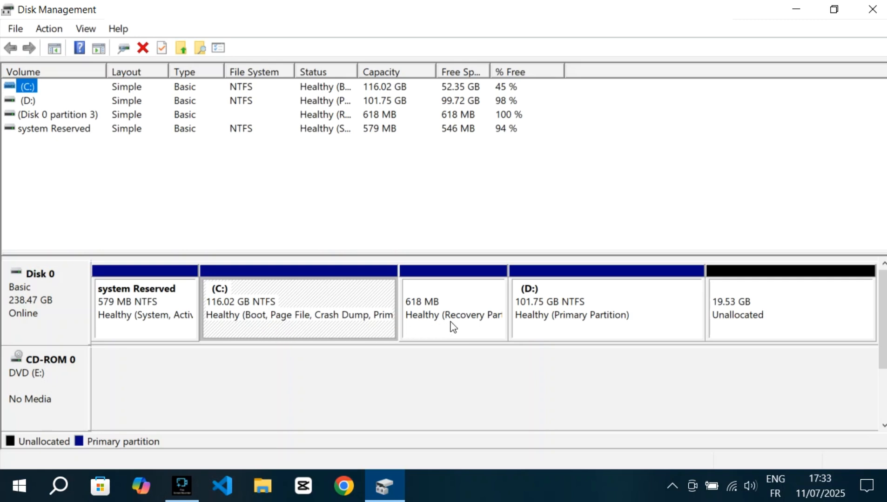
{"action": "mouse_move", "coordinate": [458, 331]}
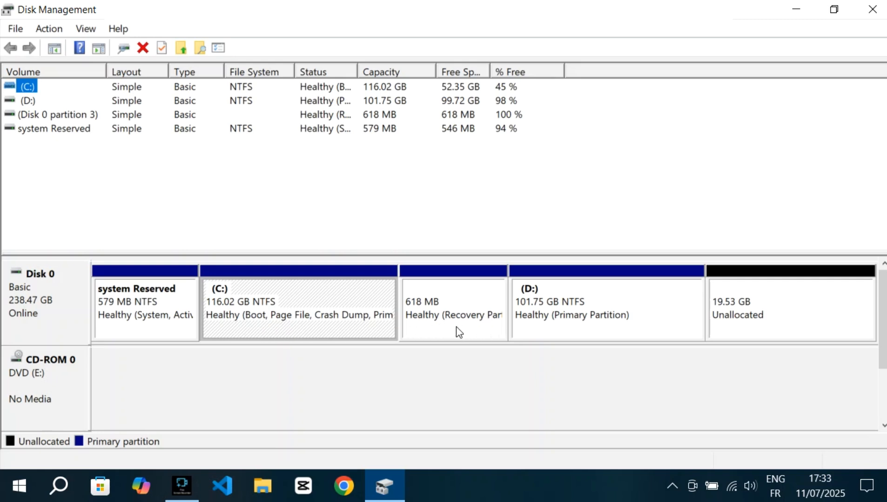
{"action": "mouse_move", "coordinate": [488, 333]}
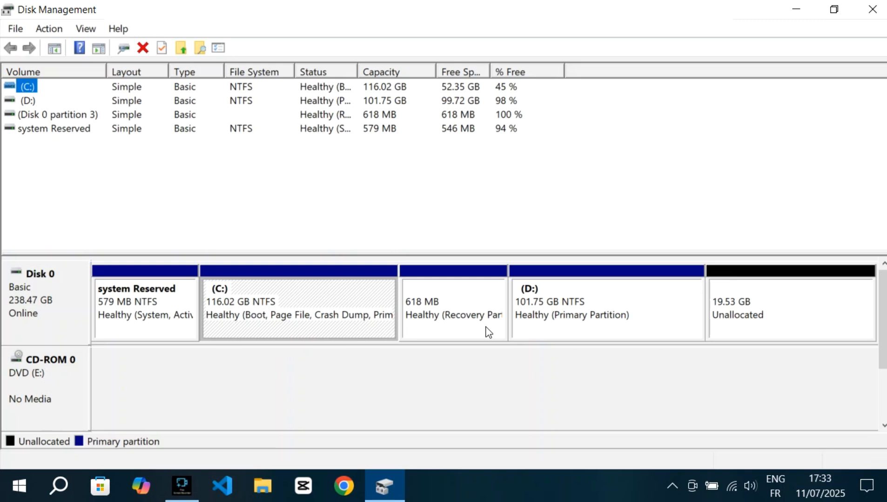
{"action": "mouse_move", "coordinate": [468, 332]}
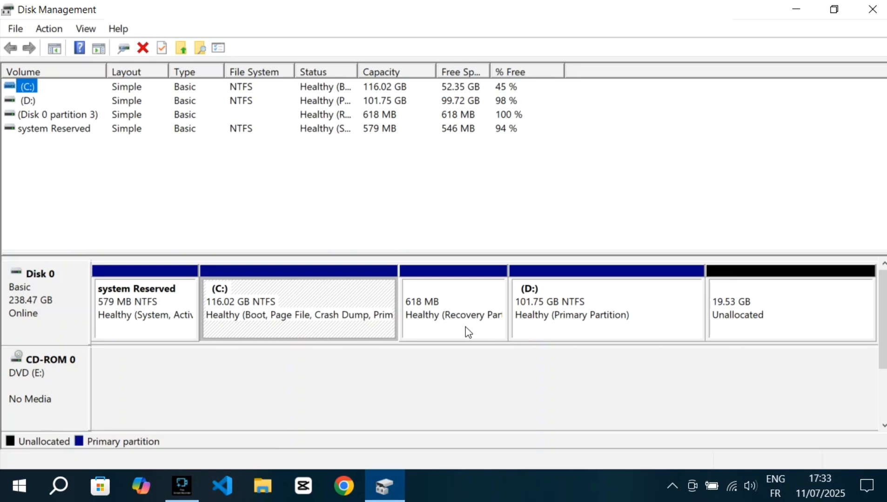
{"action": "mouse_move", "coordinate": [538, 337]}
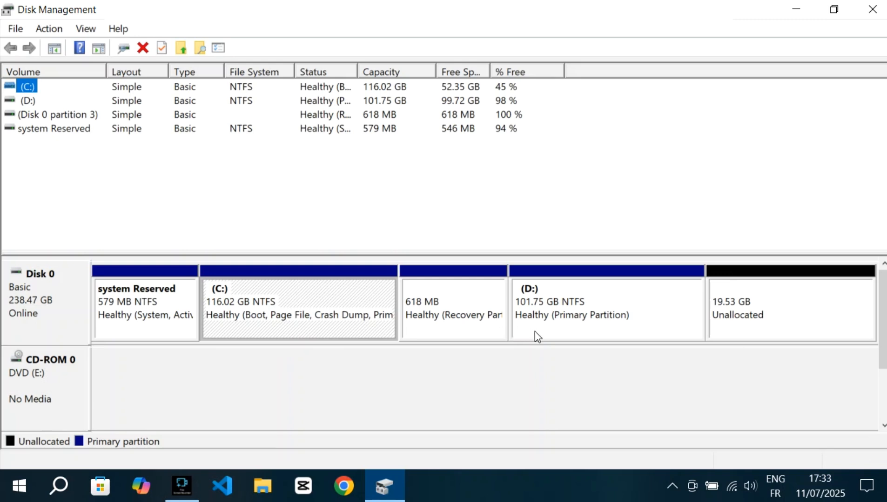
{"action": "mouse_move", "coordinate": [554, 333]}
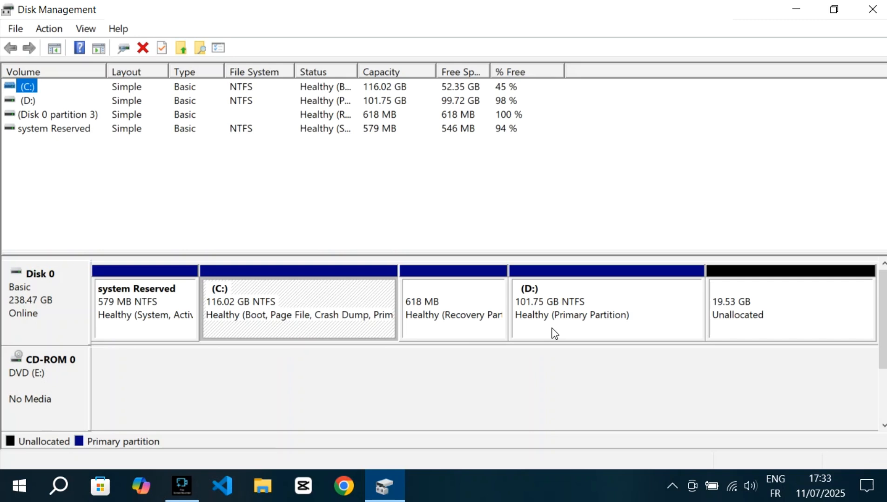
{"action": "mouse_move", "coordinate": [568, 308]}
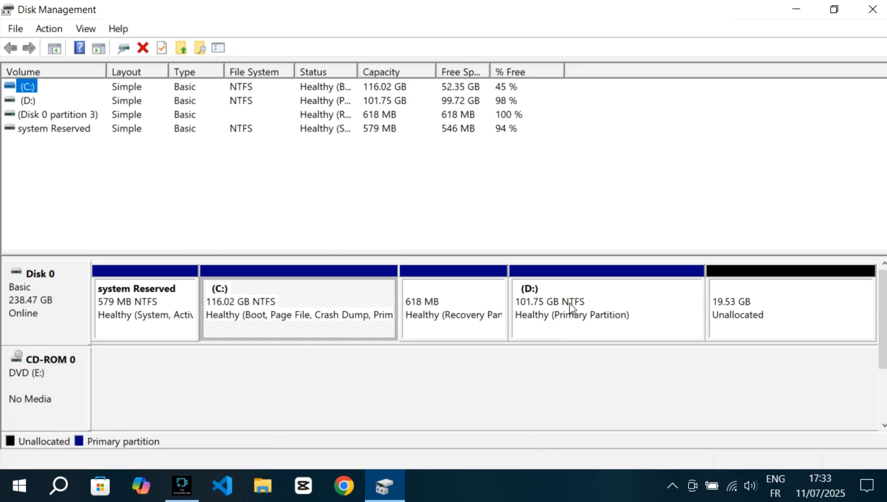
{"action": "mouse_move", "coordinate": [776, 319]}
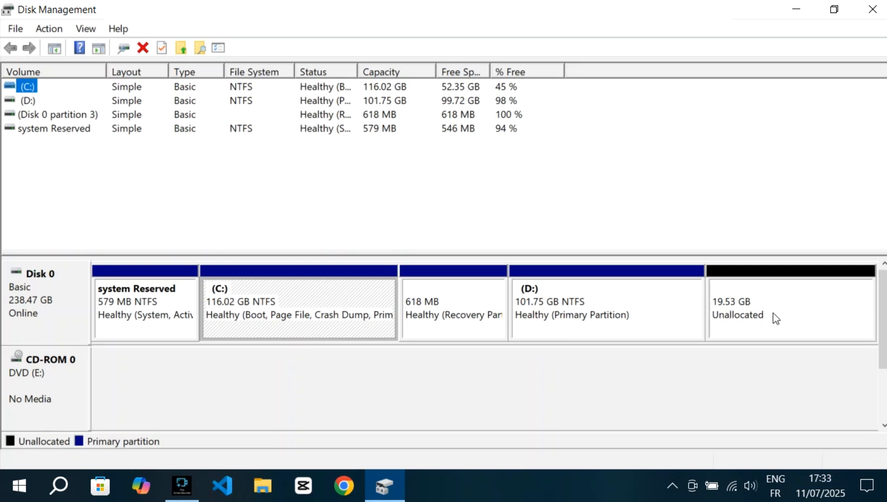
{"action": "mouse_move", "coordinate": [760, 323]}
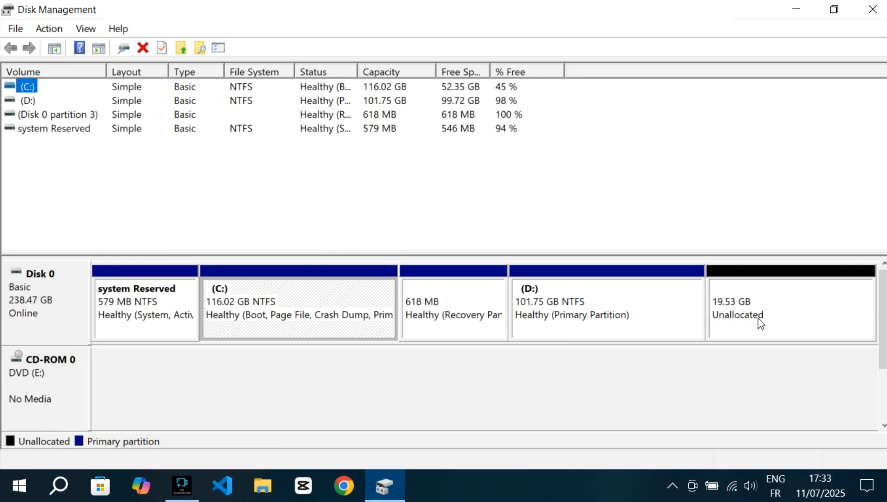
{"action": "mouse_move", "coordinate": [772, 325]}
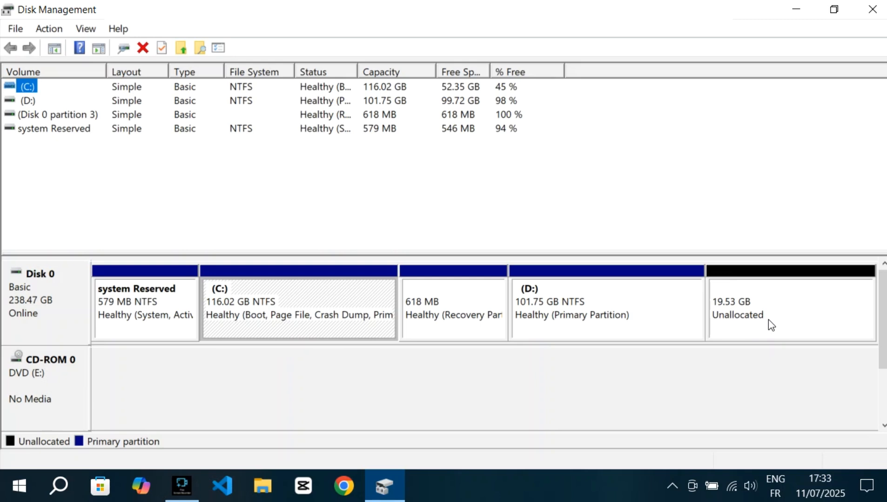
{"action": "mouse_move", "coordinate": [756, 330]}
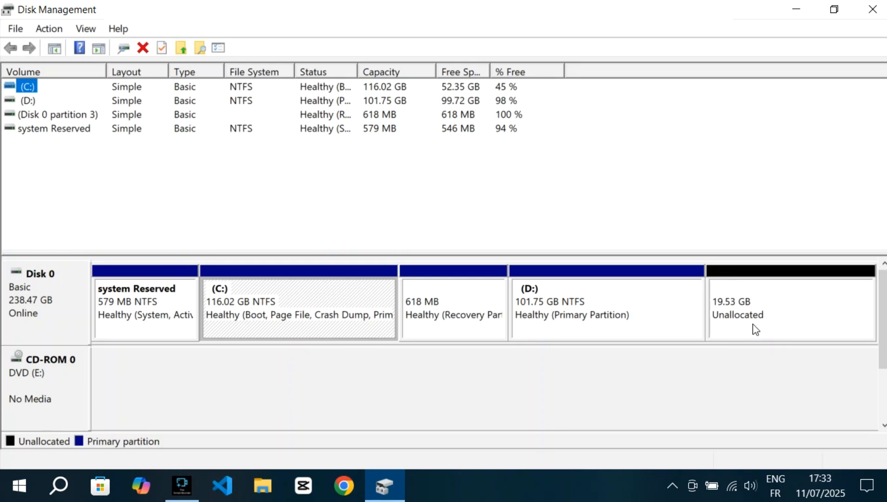
{"action": "mouse_move", "coordinate": [652, 320]}
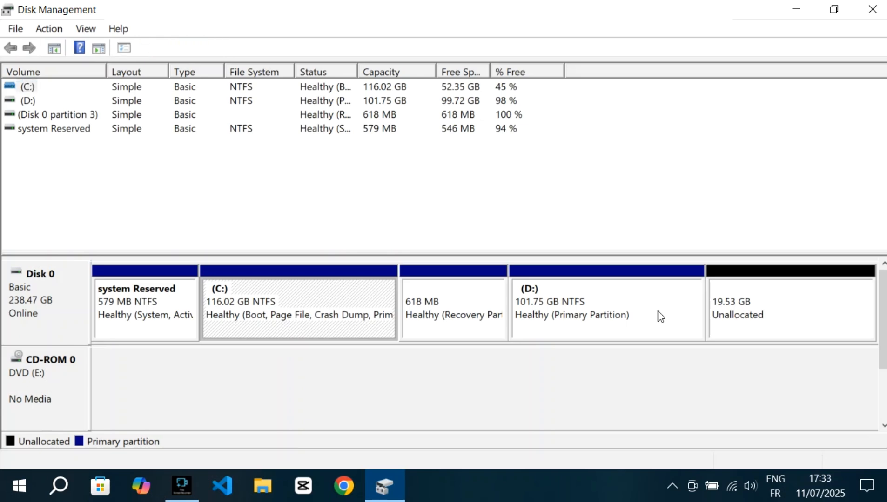
Step: Extend the D: volume by the full 20000 MB of unallocated space, growing it to 121.28 GB
{"action": "right_click", "coordinate": [606, 308]}
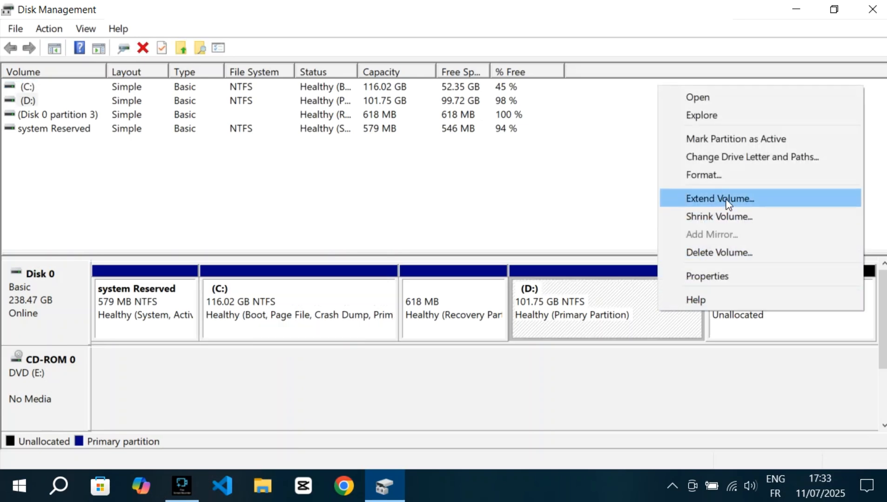
{"action": "left_click", "coordinate": [718, 198]}
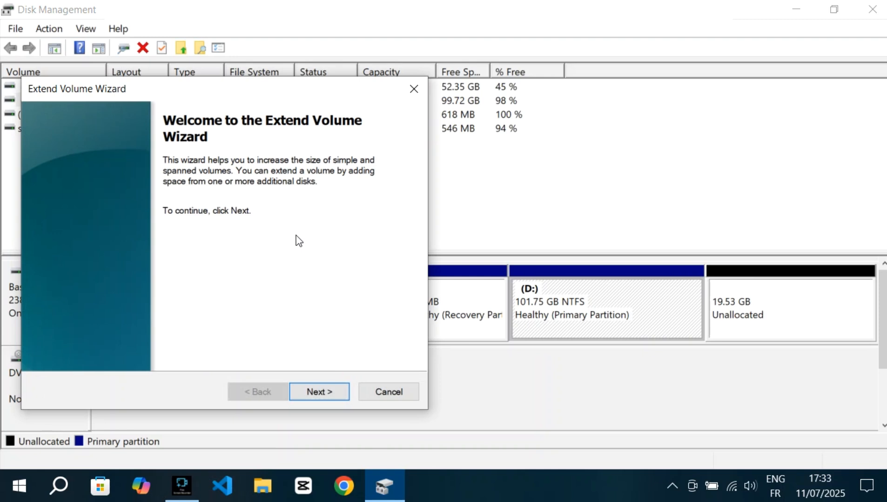
{"action": "left_click", "coordinate": [318, 392]}
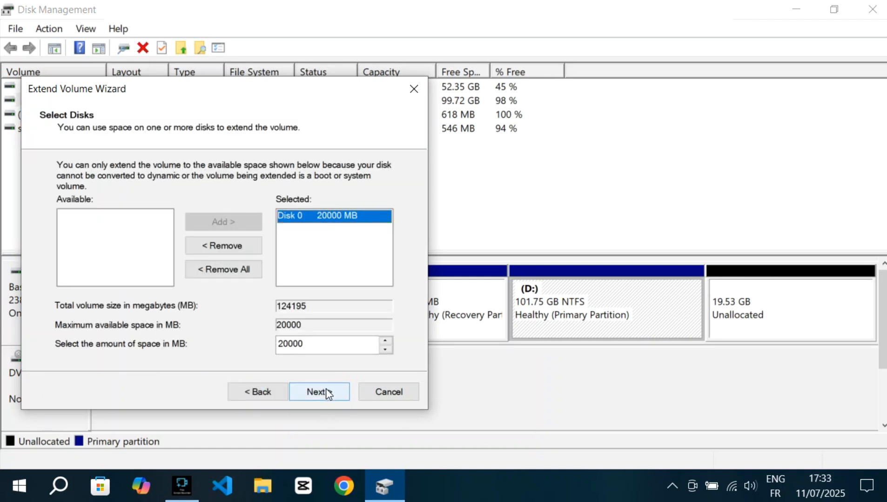
{"action": "left_click", "coordinate": [318, 392]}
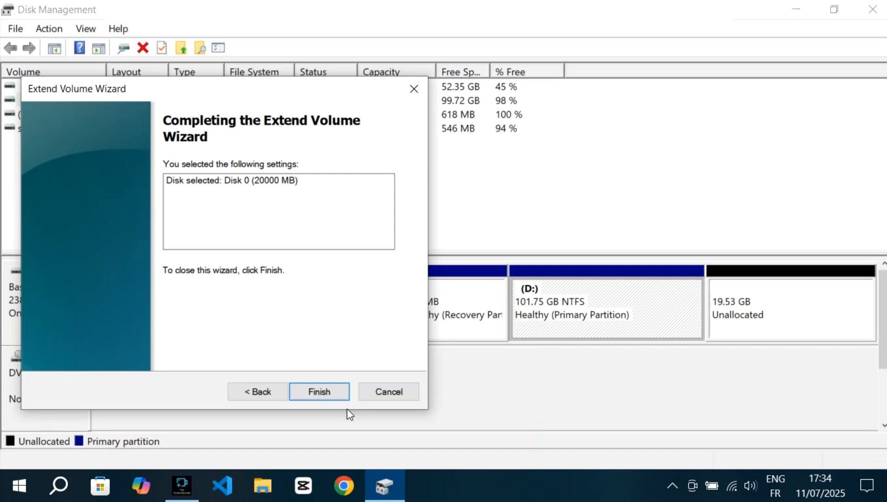
{"action": "left_click", "coordinate": [318, 391]}
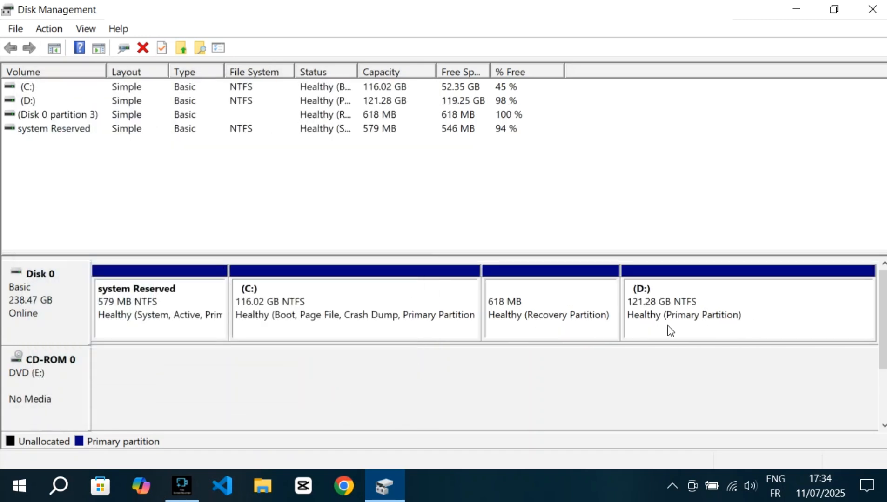
{"action": "mouse_move", "coordinate": [738, 326]}
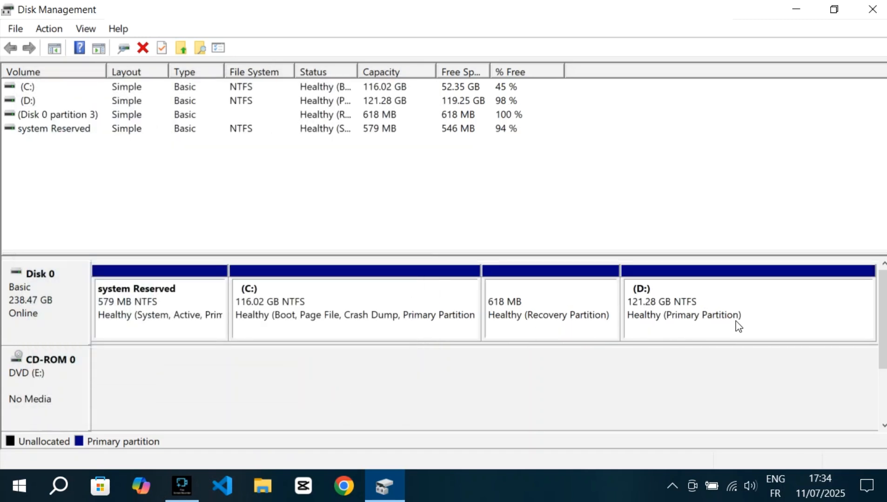
{"action": "mouse_move", "coordinate": [680, 326]}
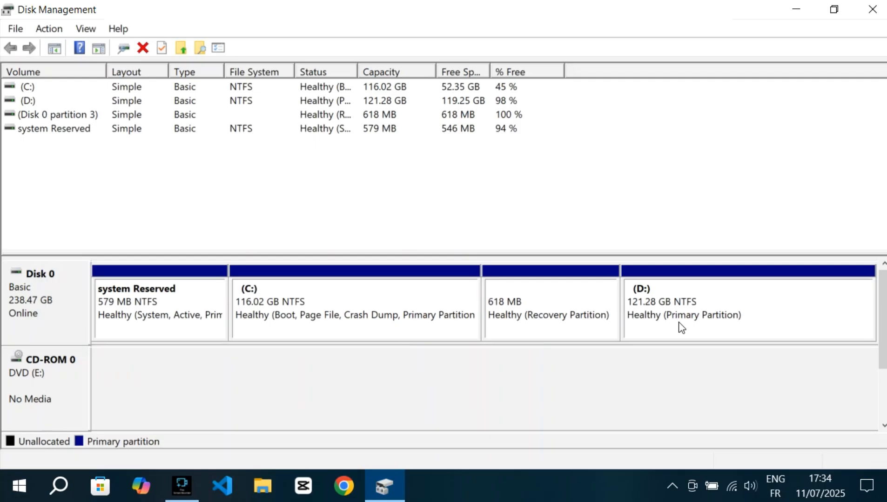